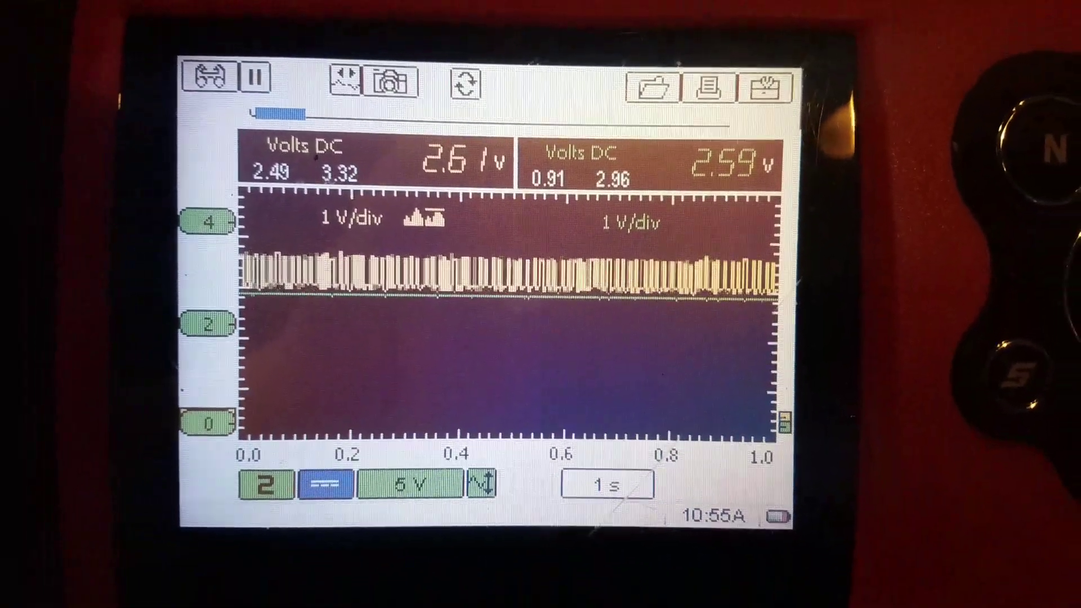
Switch the scope time base from 1 s to 100 µs.
left_click(605, 484)
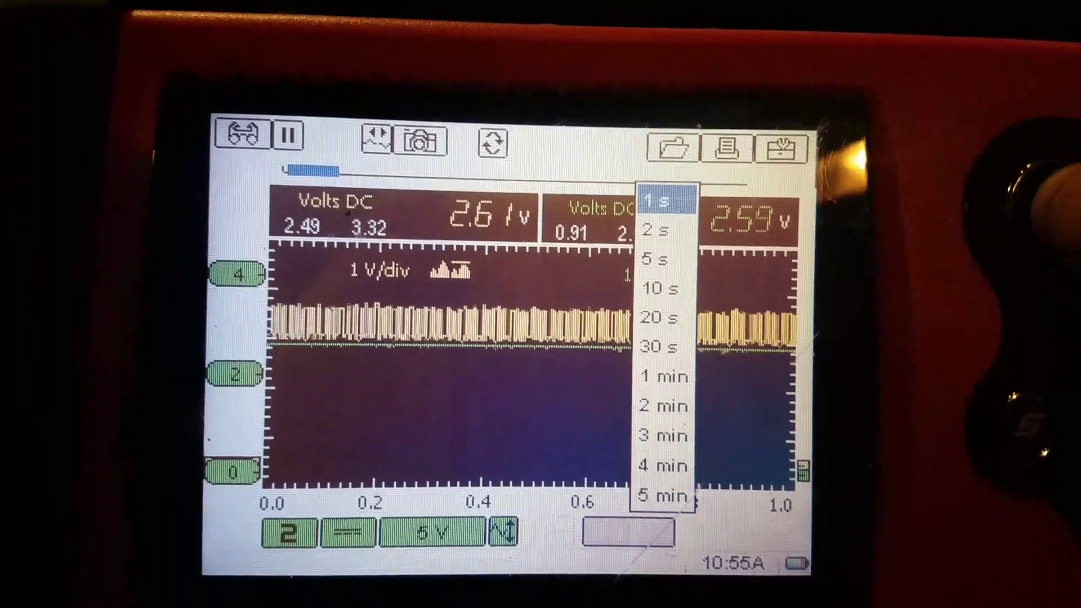
left_click(664, 201)
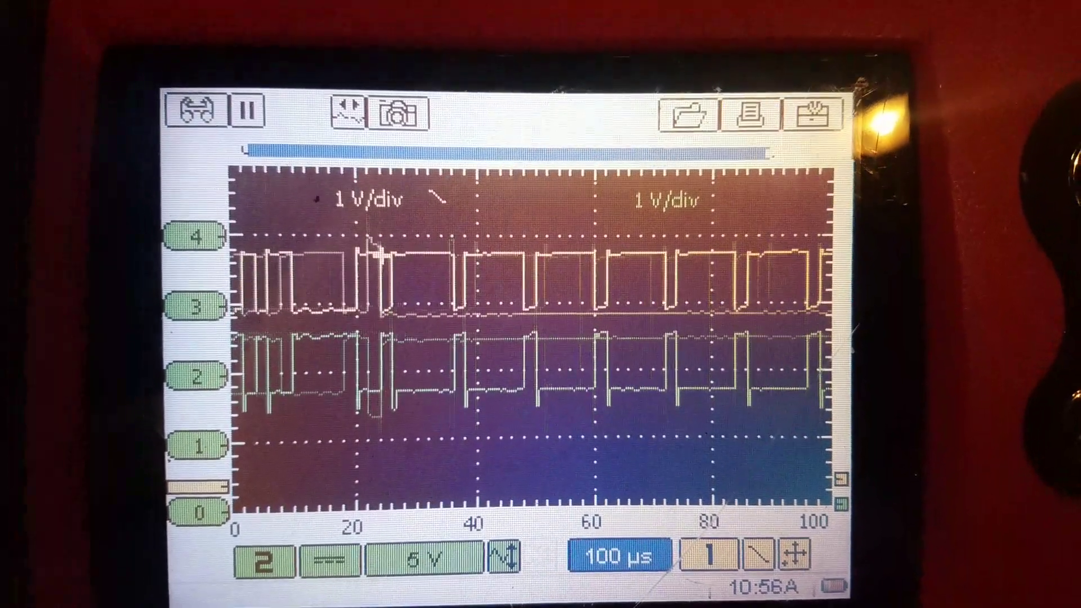
Reopen the time base list to adjust the sweep further.
left_click(615, 554)
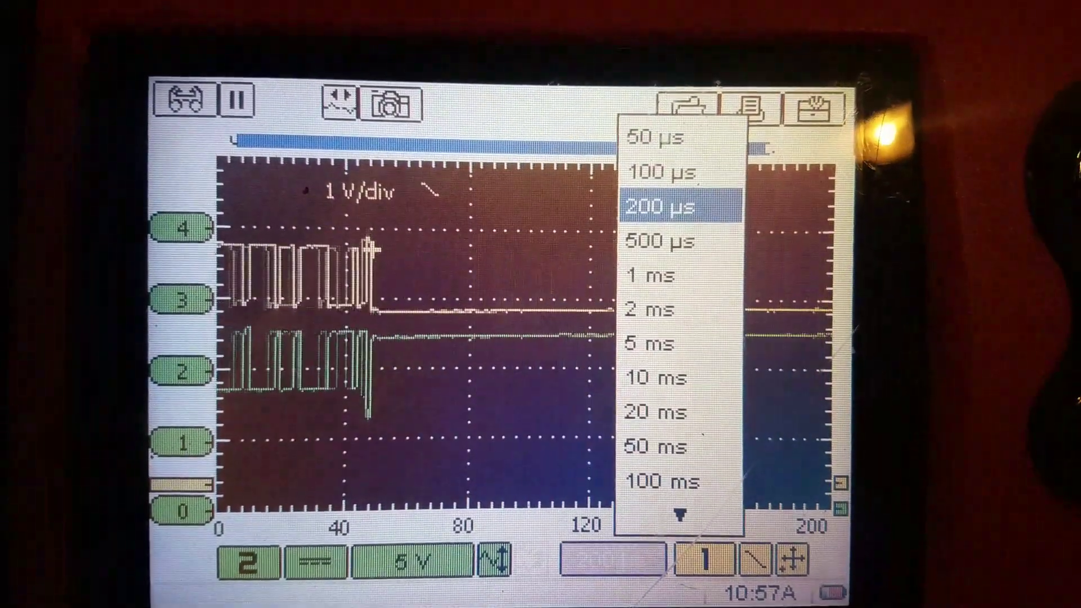
left_click(664, 173)
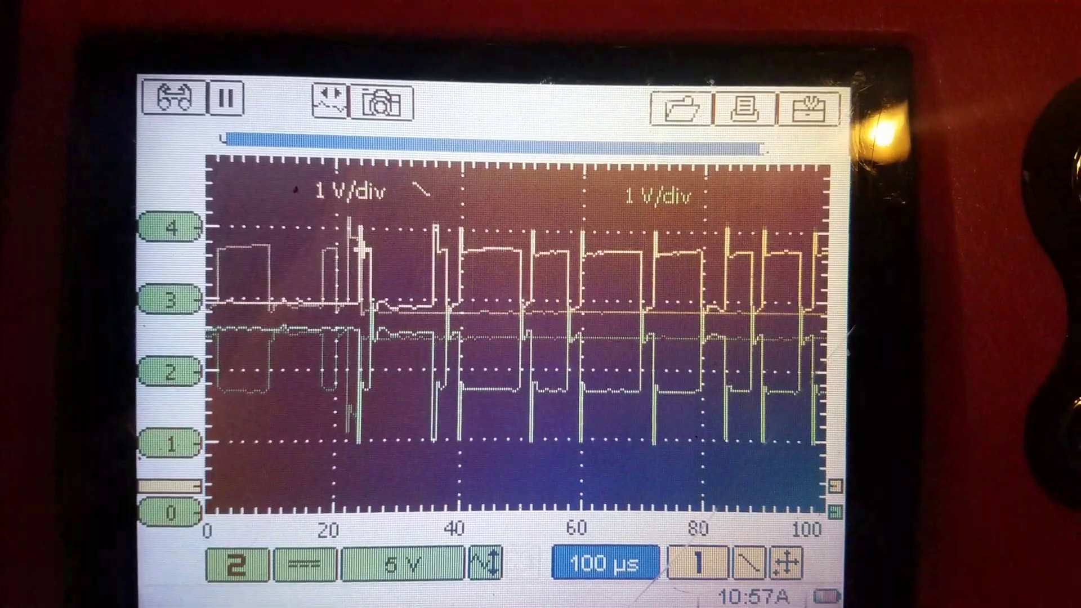